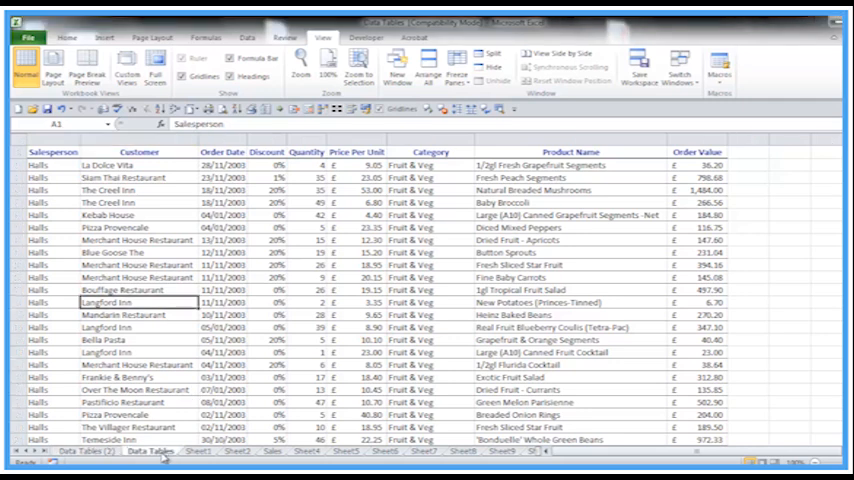
# Switch to Sheet2, then to the Data Tables (2) sheet
pyautogui.click(237, 451)
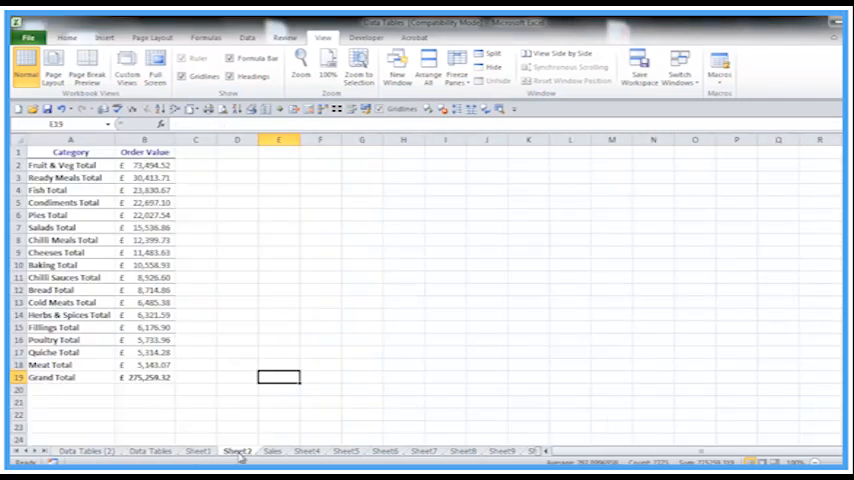
pyautogui.click(86, 450)
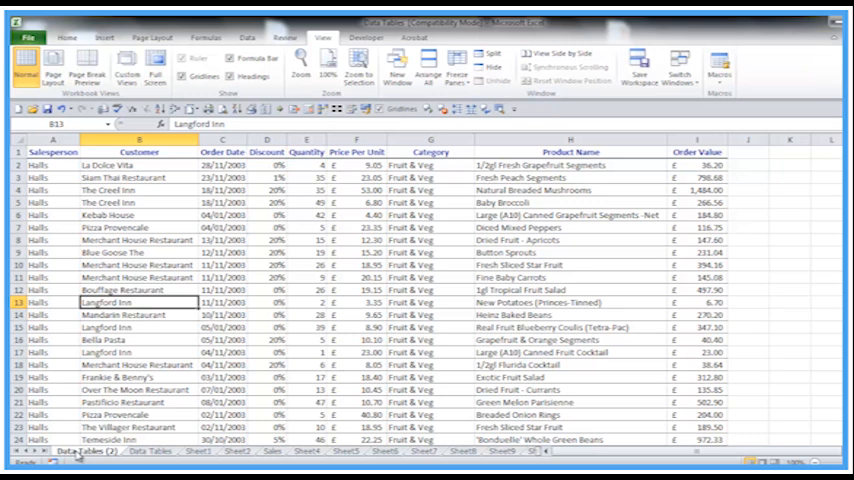
# Move through the later sheet tabs past Sheet6 to reach Sheet11
pyautogui.click(197, 450)
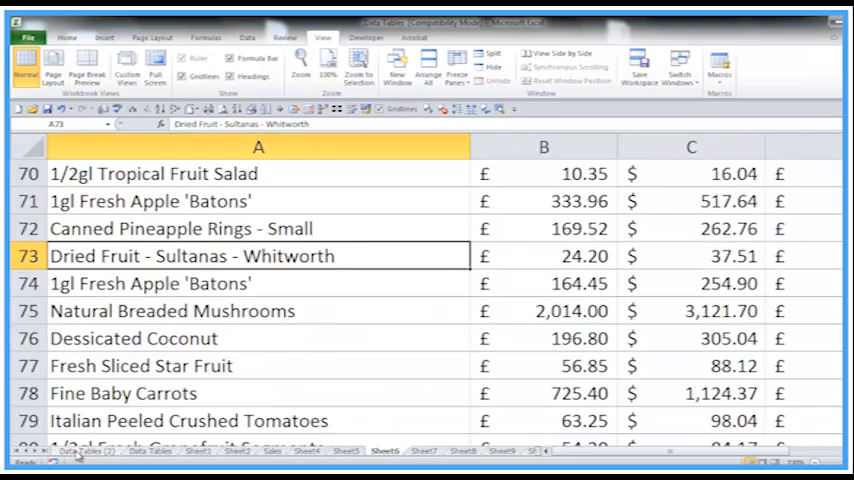
pyautogui.click(466, 450)
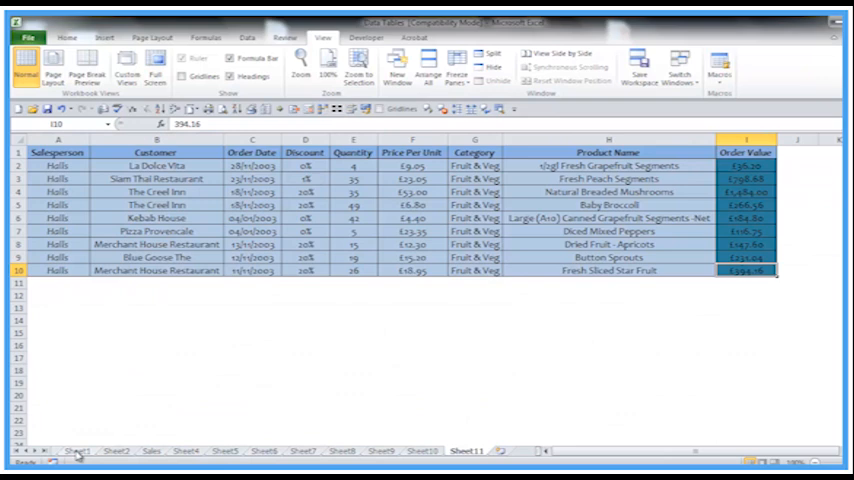
# Step back via Sheet10, Sheet5 and Sheet9 to the Data Tables sheet
pyautogui.click(421, 450)
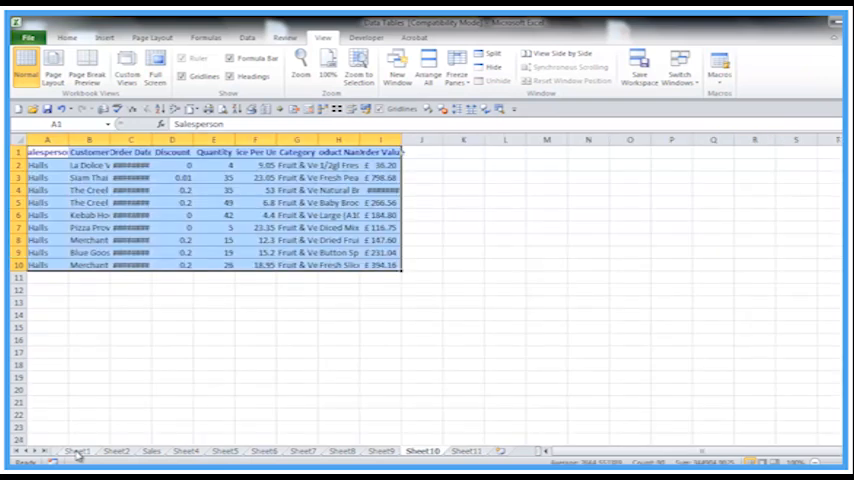
pyautogui.click(224, 450)
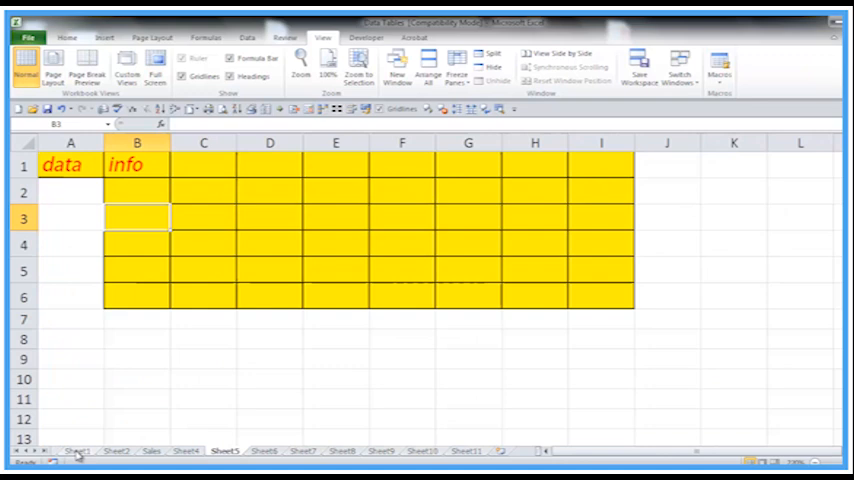
pyautogui.click(78, 450)
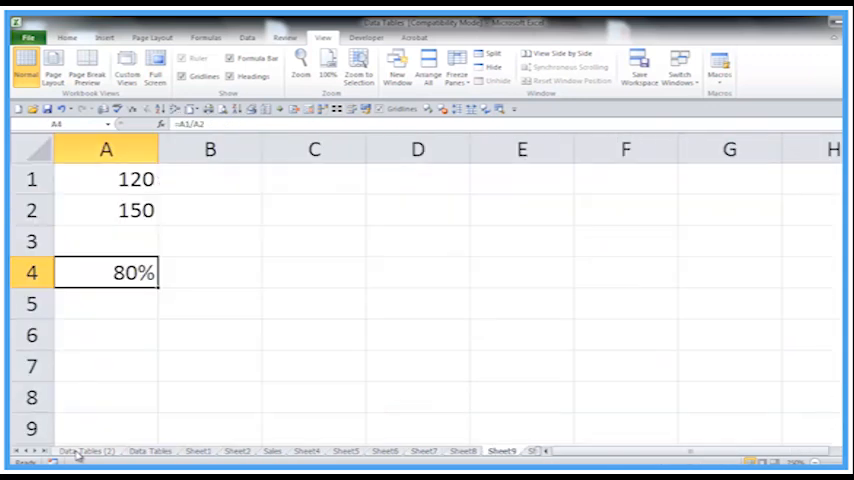
pyautogui.click(80, 450)
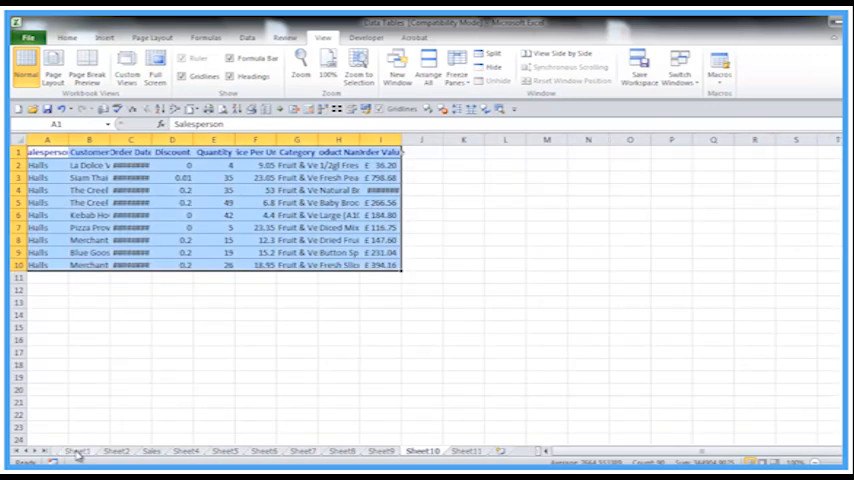
pyautogui.click(88, 450)
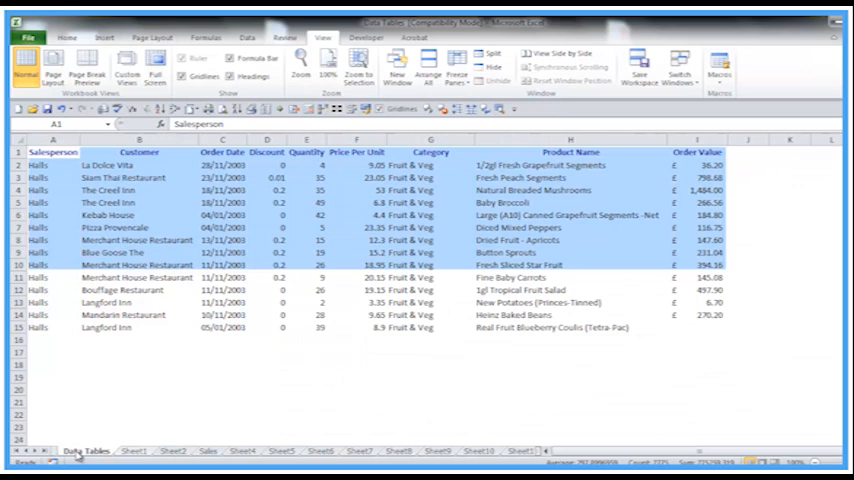